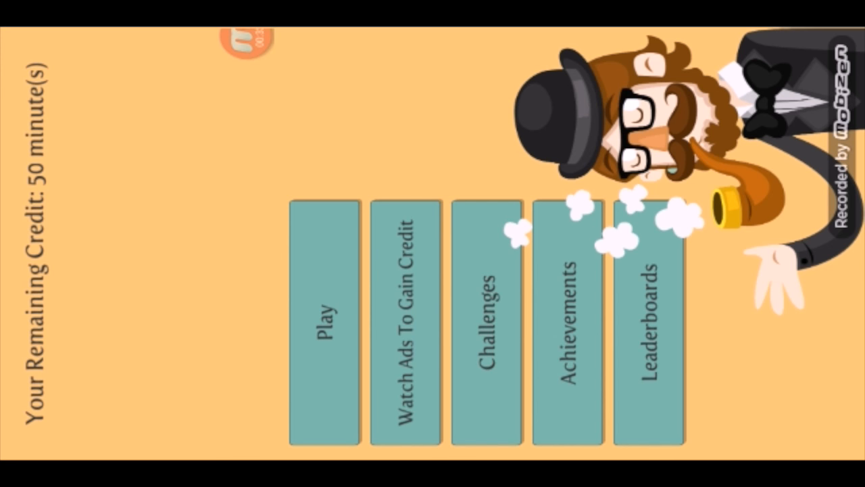
- Start a new game from the main menu via Play
click(325, 318)
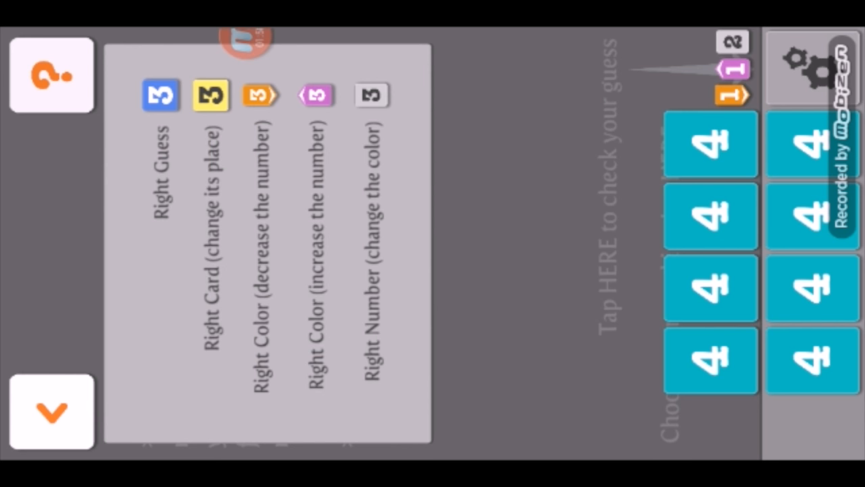
- Show the help legend explaining what each feedback marker means
click(358, 233)
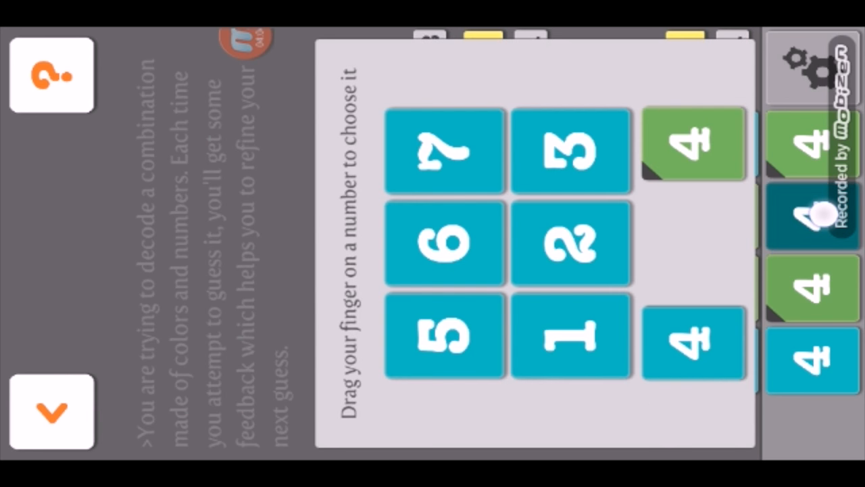
- Adjust the guess cards, ending with the second card set to a blue 4
click(443, 242)
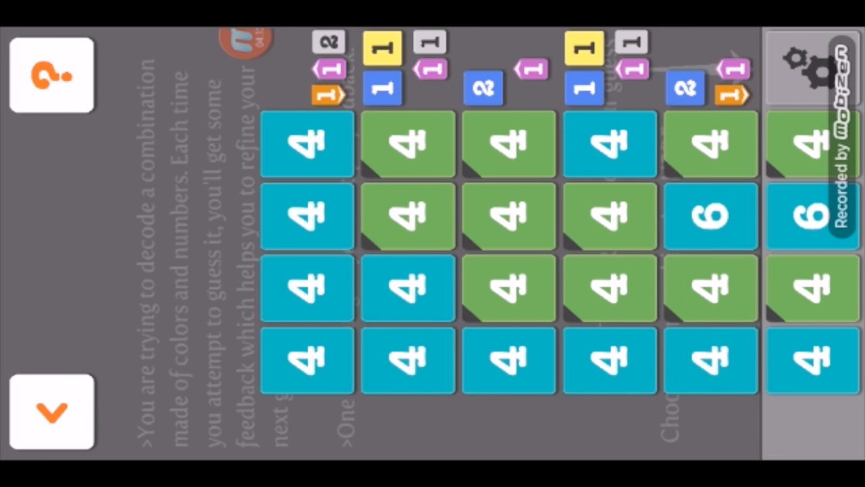
click(811, 215)
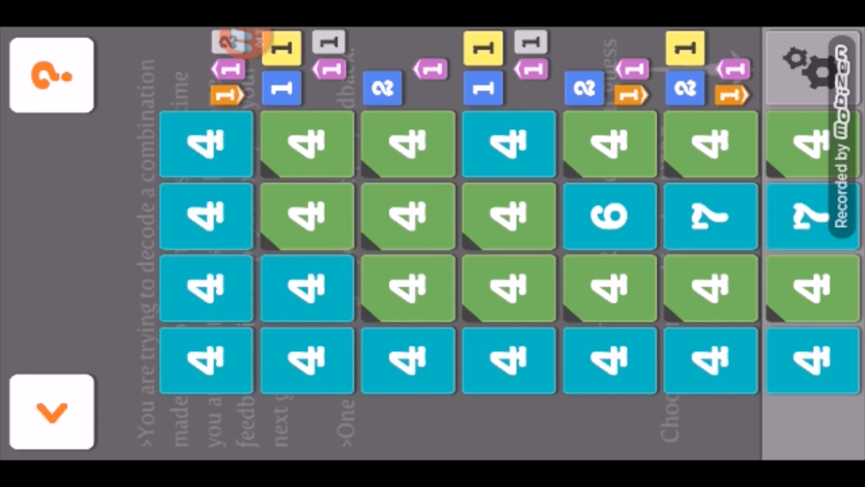
click(811, 360)
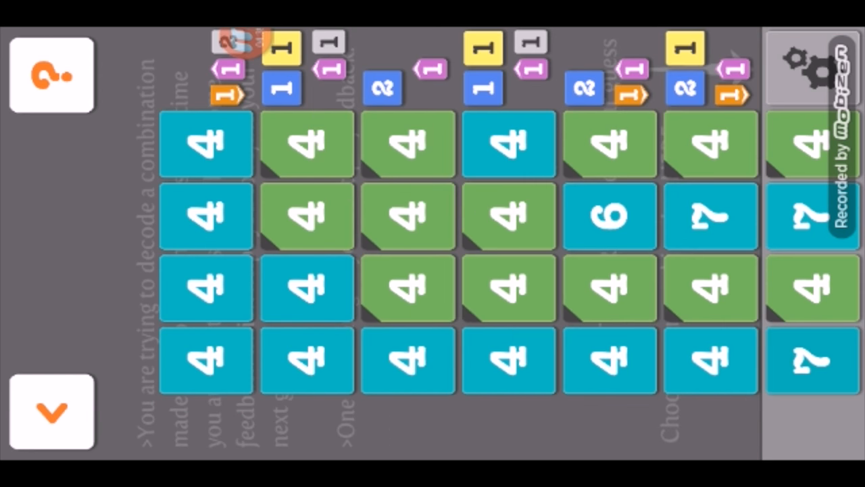
click(811, 216)
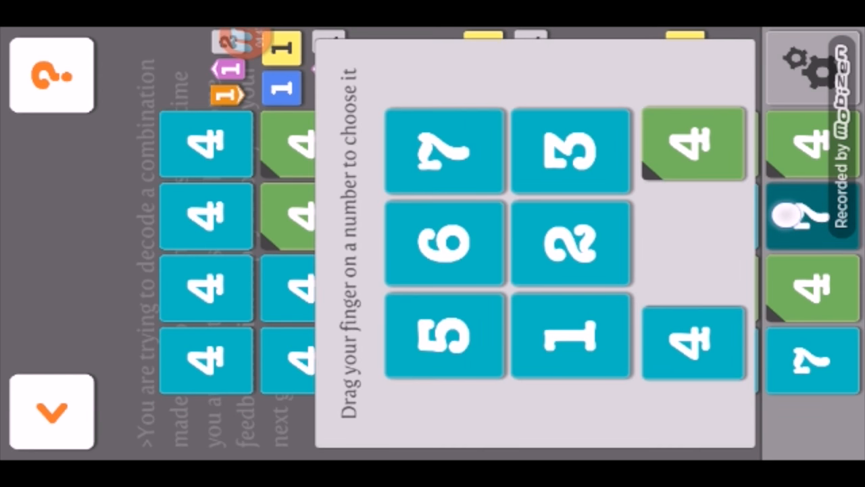
click(692, 341)
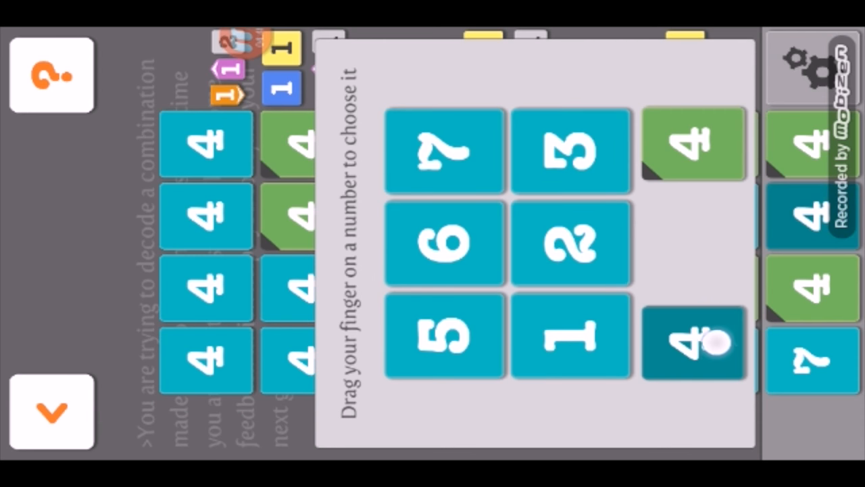
click(693, 341)
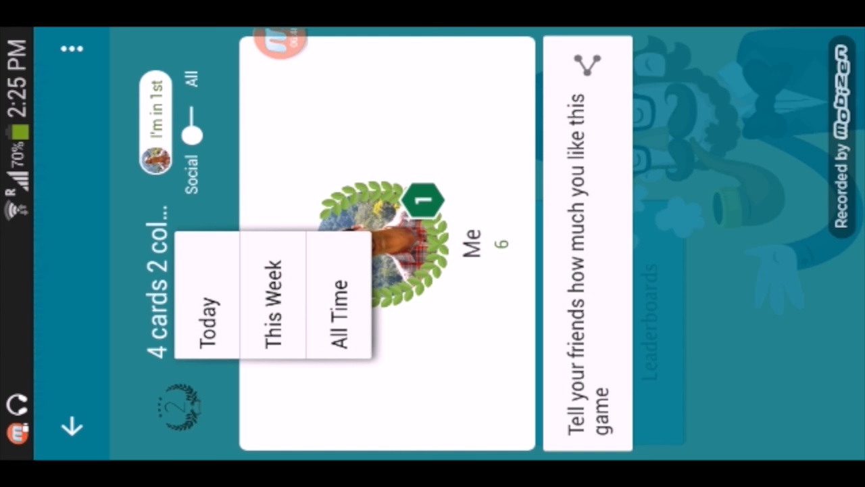
- Filter the 4-card, 2-colour leaderboard to This Week's results
click(205, 318)
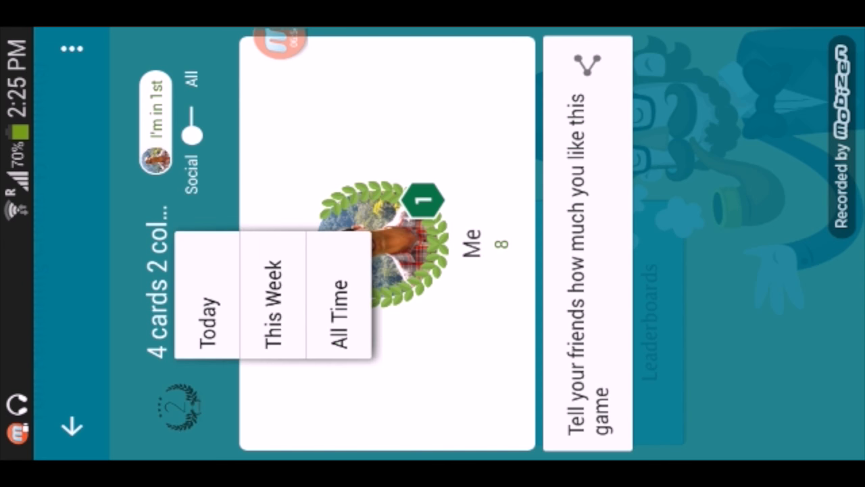
click(270, 300)
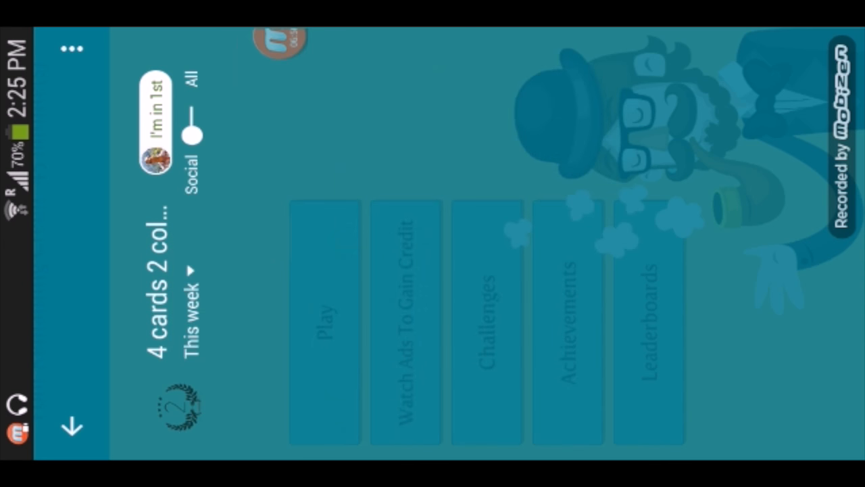